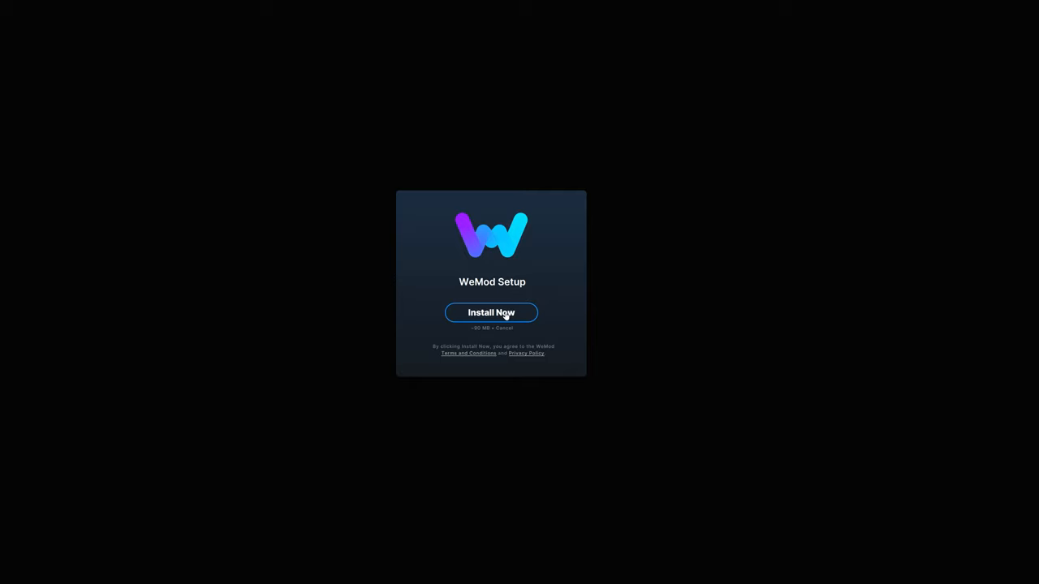
# Step: Run Install Now in WeMod Setup and let the app open to its home dashboard
pyautogui.click(490, 311)
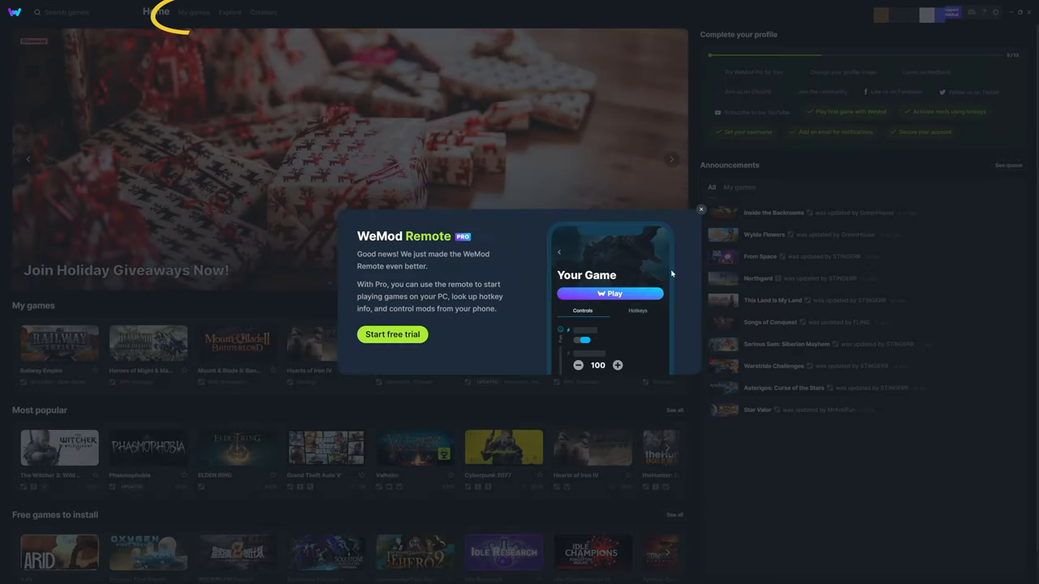
# Step: Dismiss the WeMod Remote popup and show the My games library
pyautogui.click(701, 210)
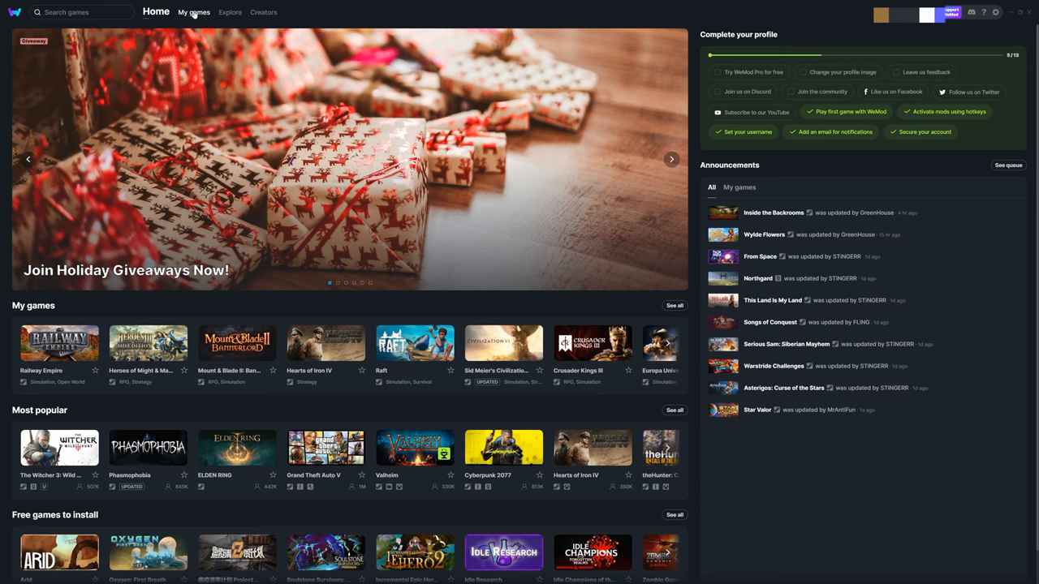
pyautogui.click(194, 13)
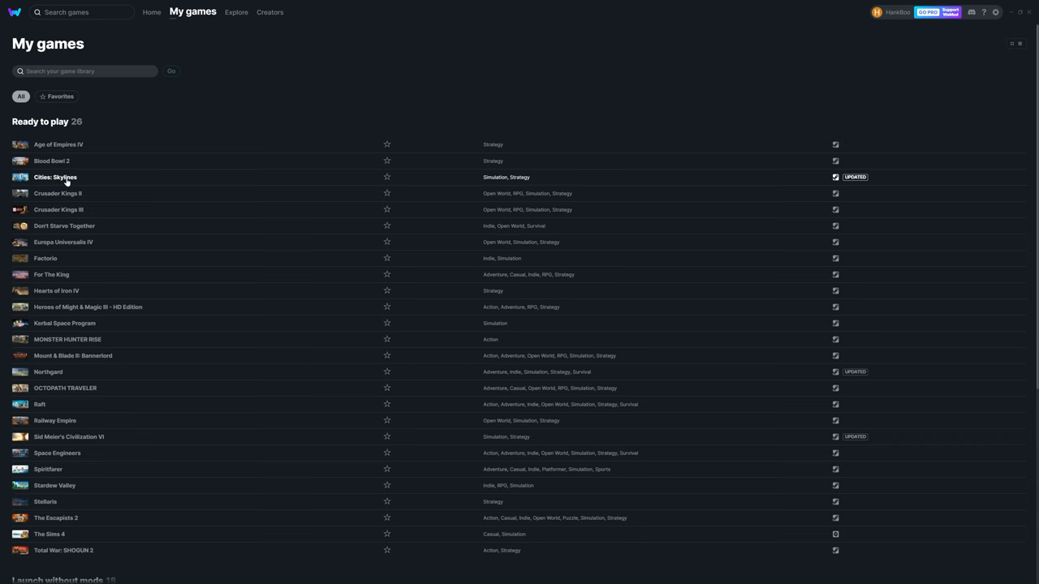
# Step: Launch Cities: Skylines from its cheats page, answering Yes to the mod compatibility warning
pyautogui.click(55, 177)
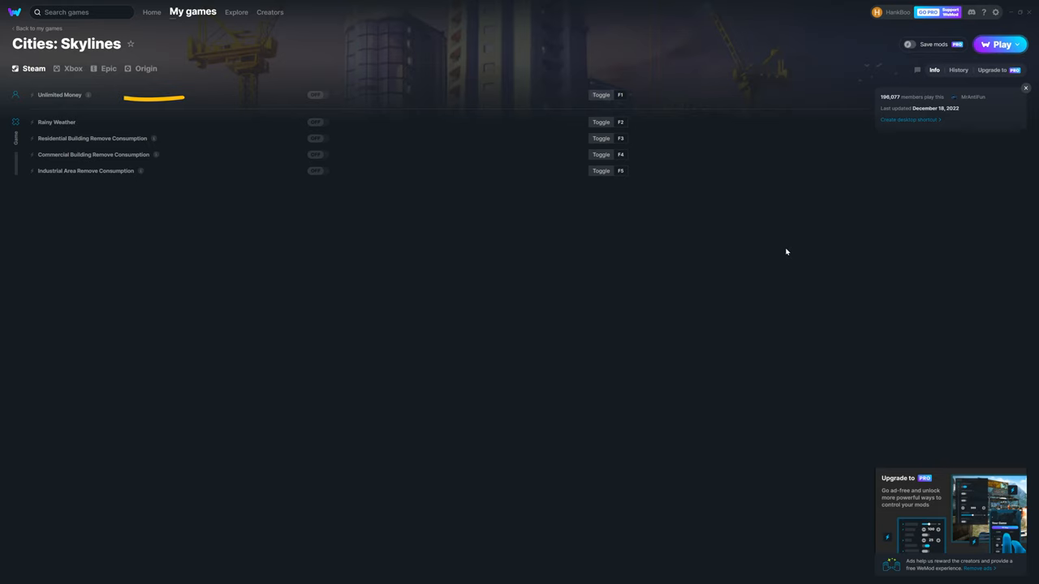
pyautogui.moveTo(740, 202)
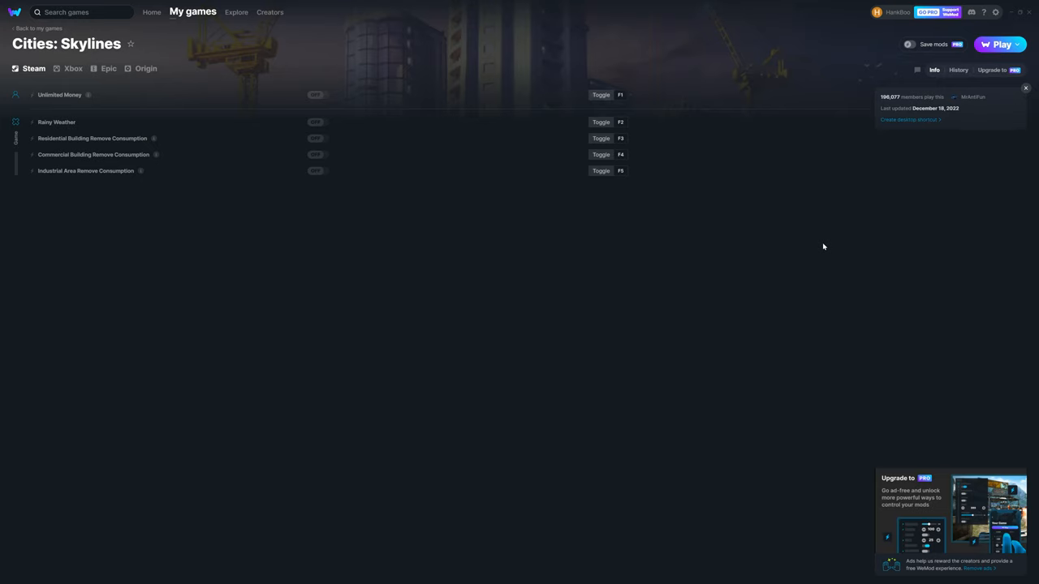
pyautogui.moveTo(664, 244)
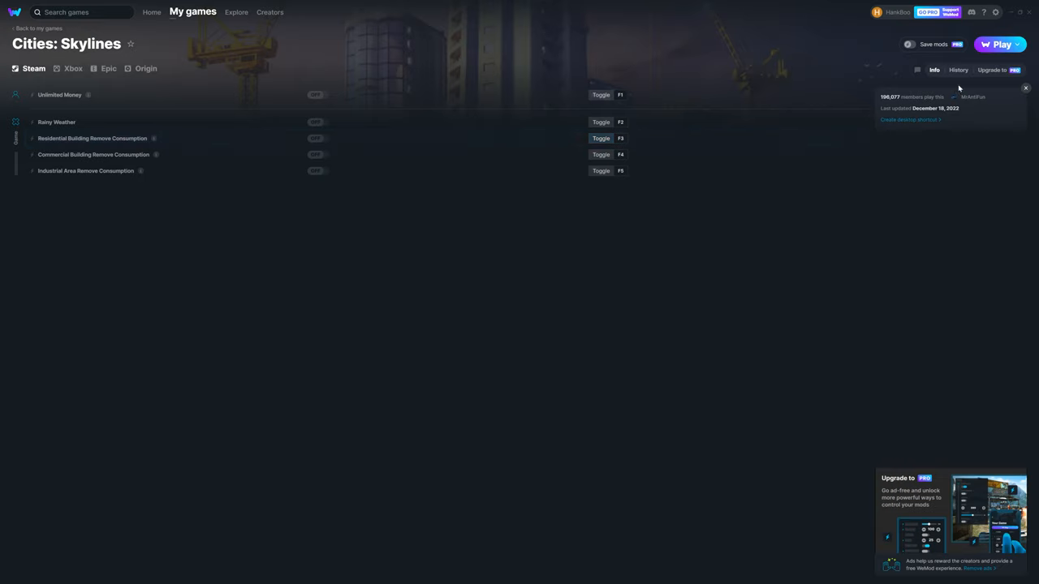
pyautogui.click(1000, 44)
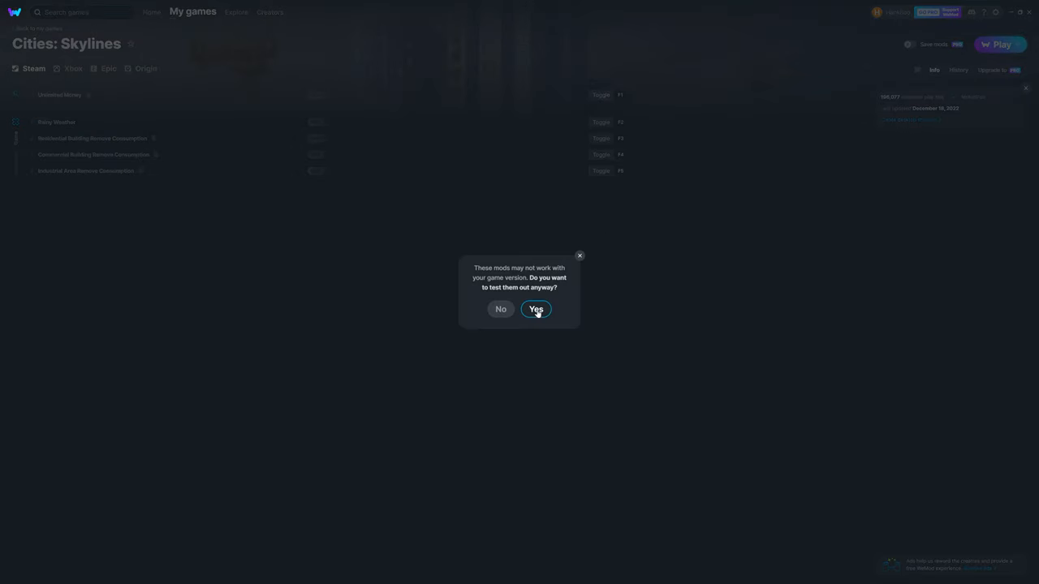
pyautogui.click(535, 309)
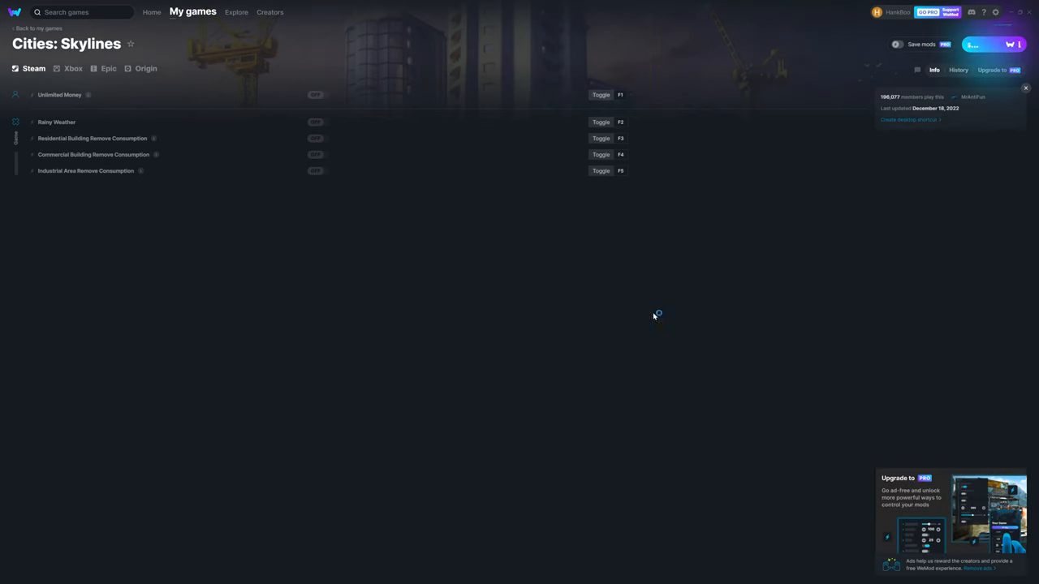